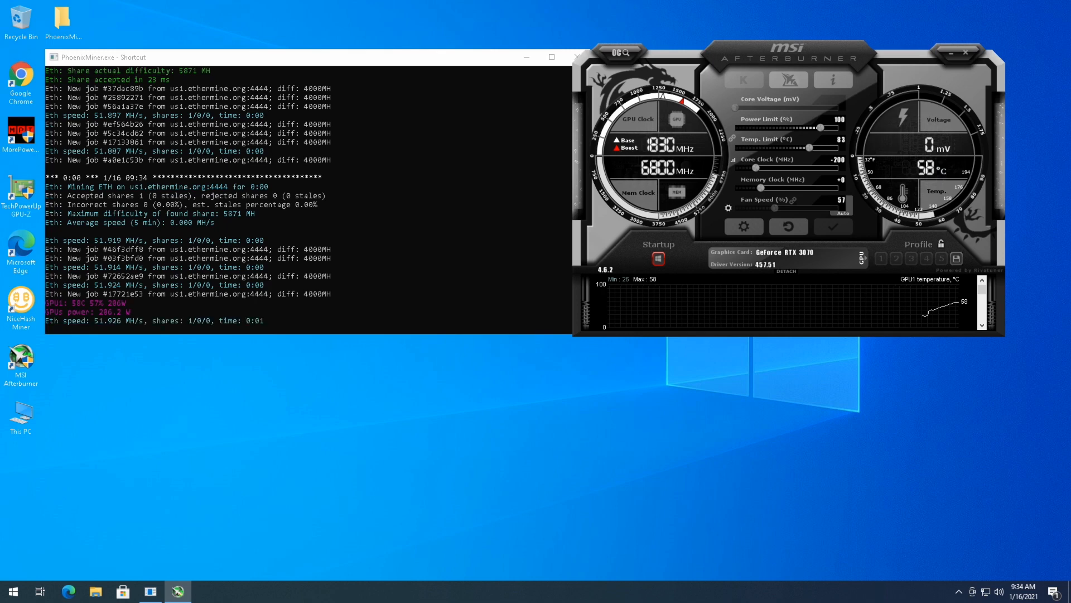
pyautogui.moveTo(830, 225)
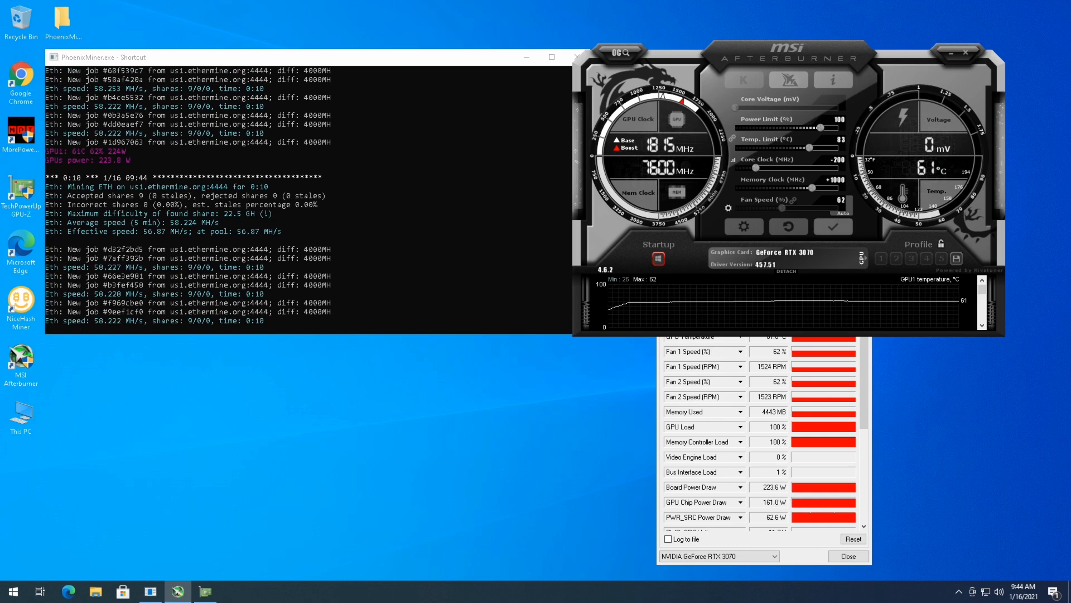
pyautogui.moveTo(833, 226)
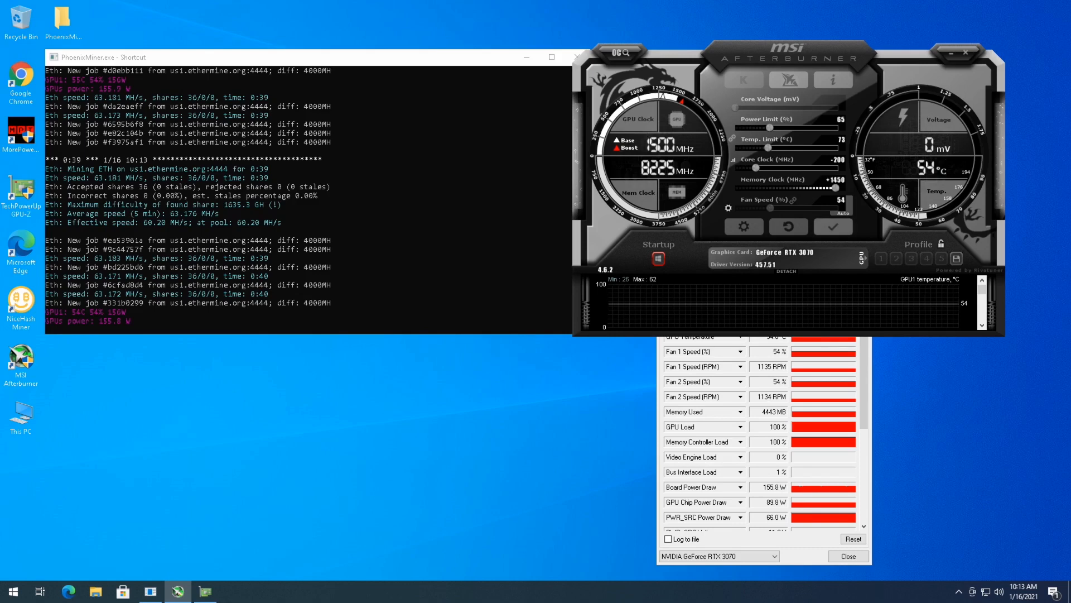
pyautogui.moveTo(786, 119)
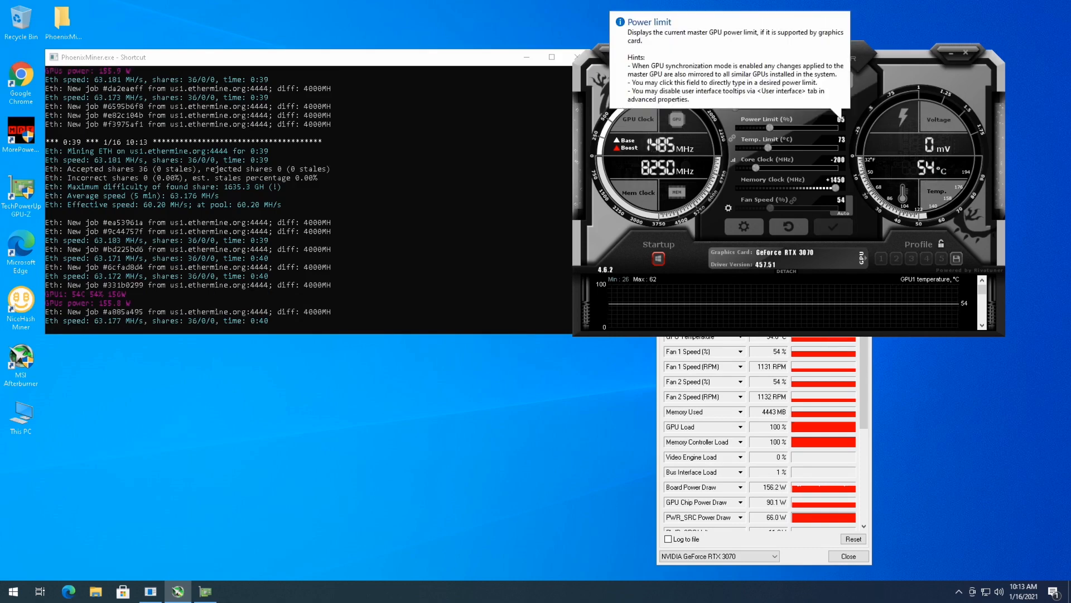